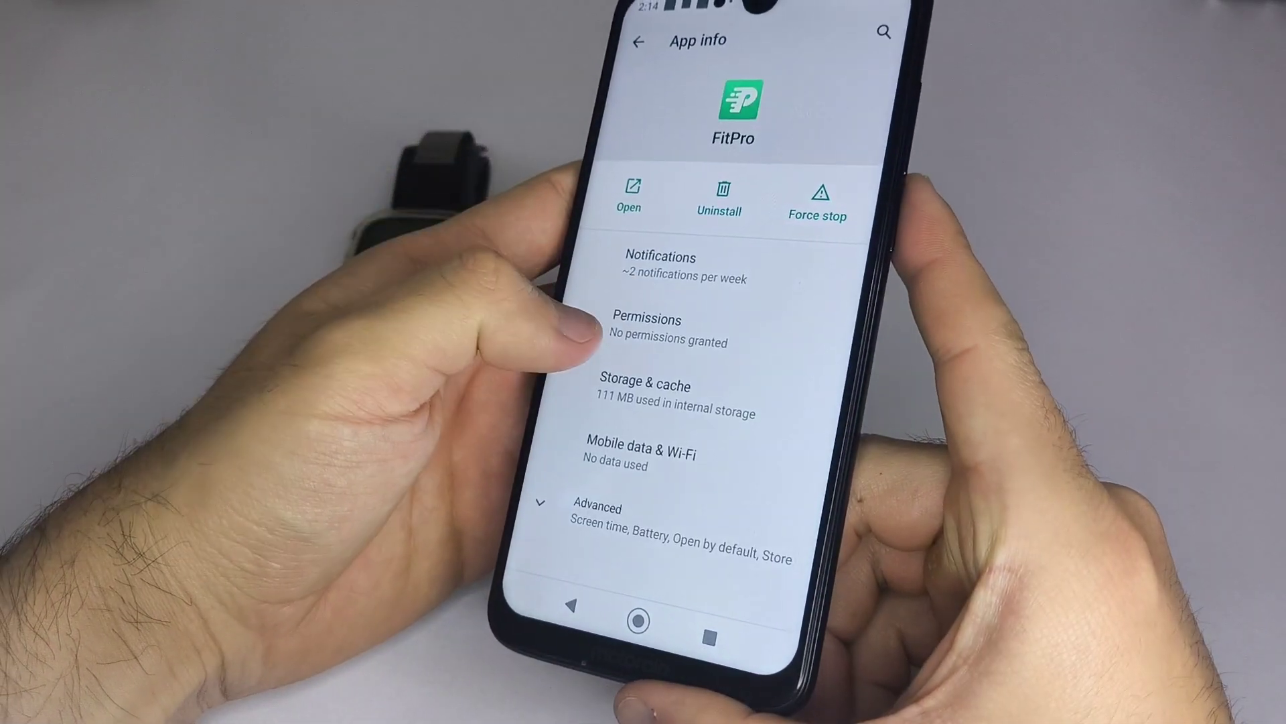
- Open FitPro's app permissions from its App info page in Android Settings
{"action": "left_click", "coordinate": [647, 319]}
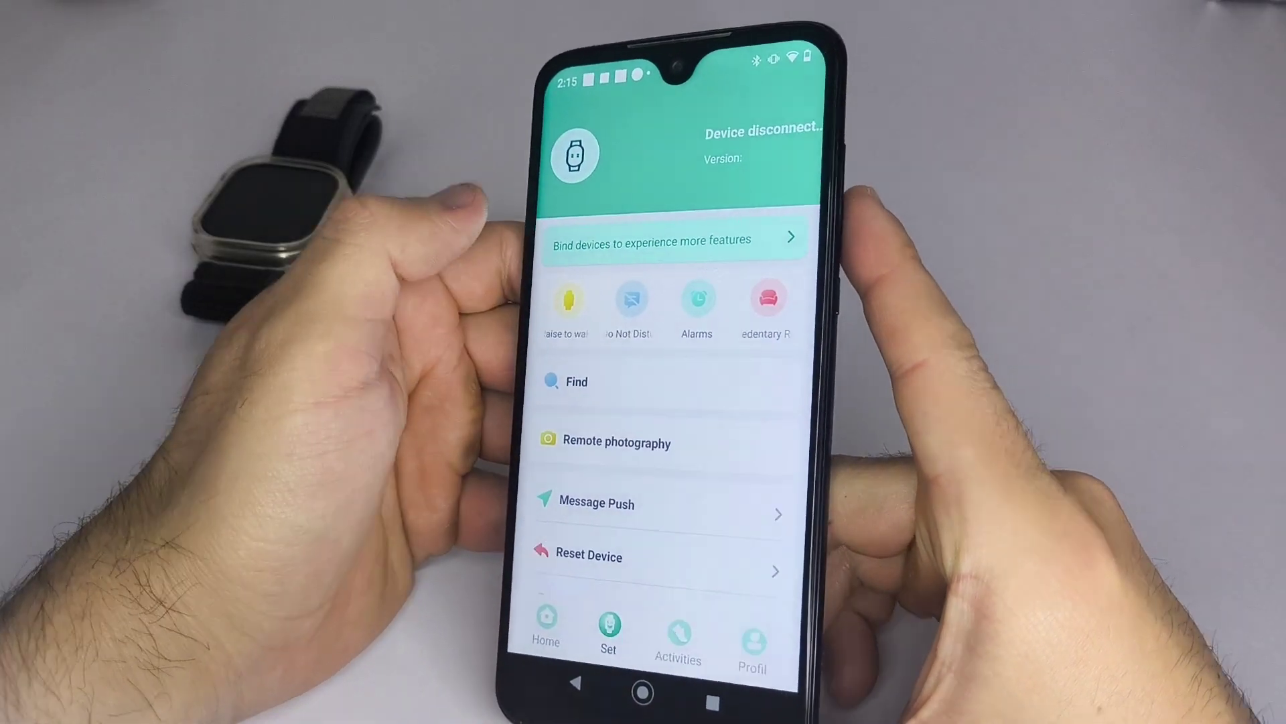
- Open the Message Push reminder settings from FitPro's Set tab
{"action": "left_click", "coordinate": [673, 240]}
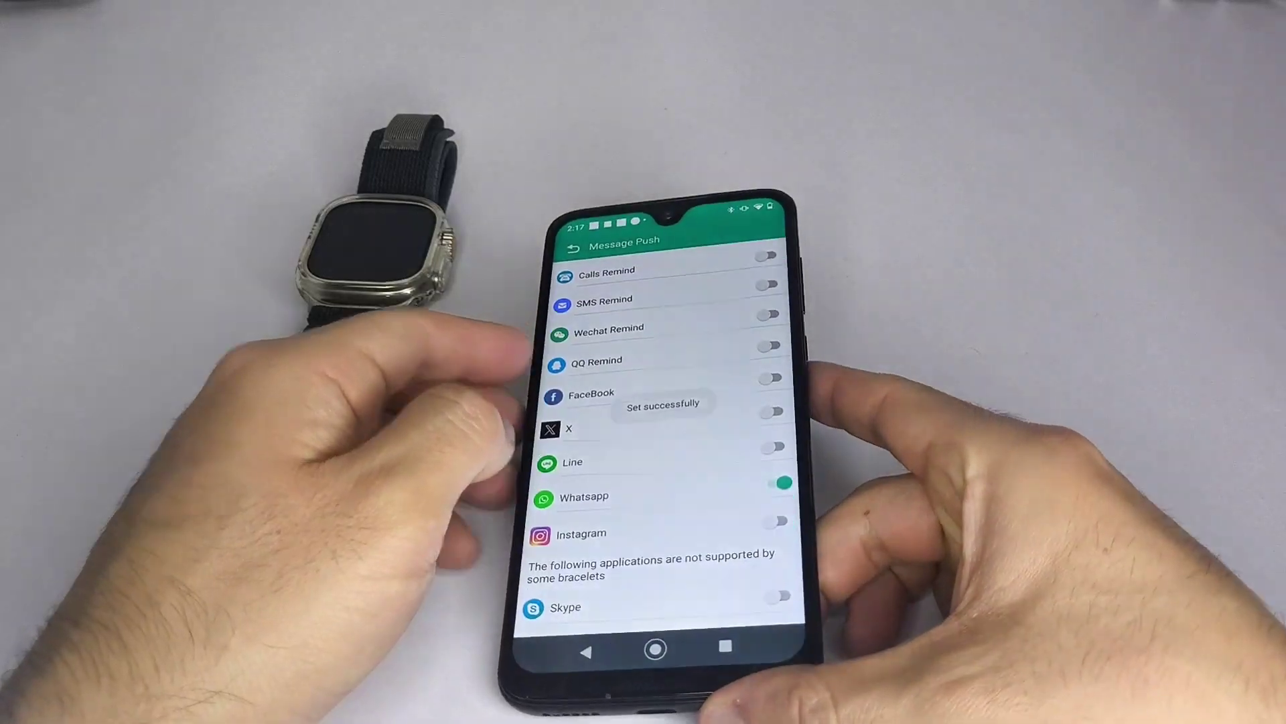
- Leave Message Push with WhatsApp reminders switched on and saved
{"action": "left_click", "coordinate": [577, 244]}
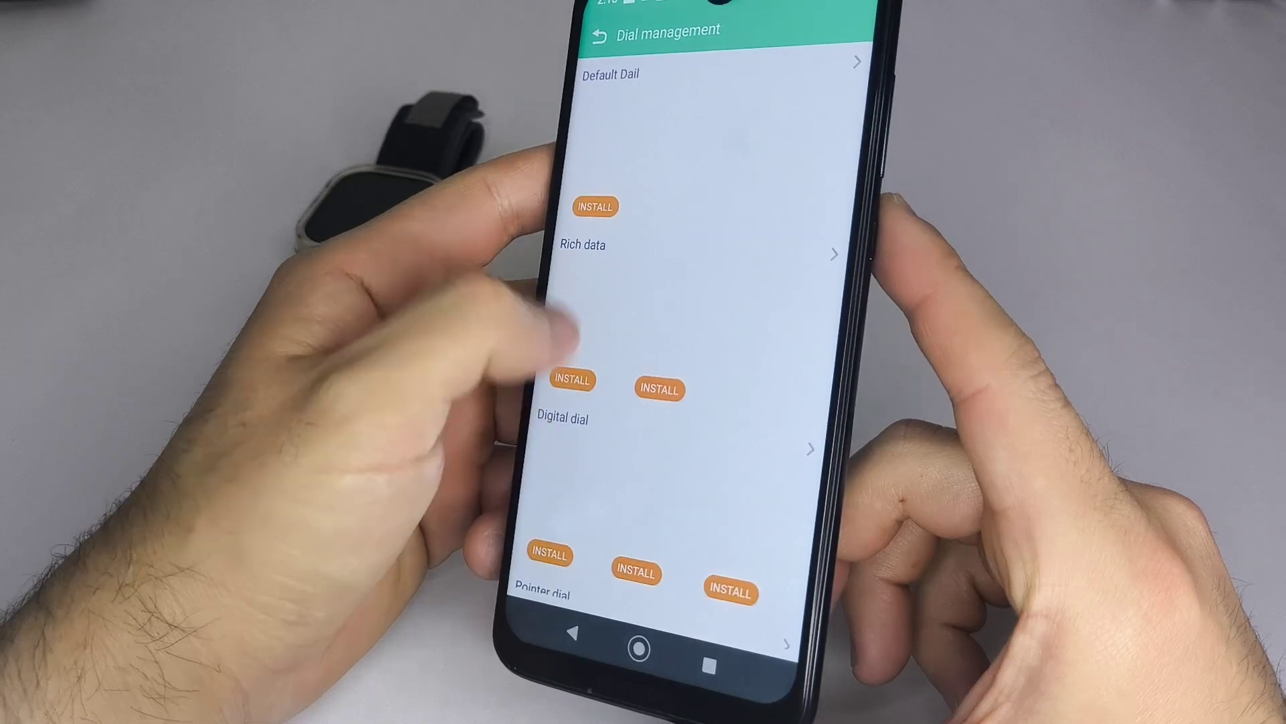
- Scroll the Dial management catalogue down to the Custom Dail watch faces
{"action": "scroll", "scroll_direction": "down", "scroll_amount": 3}
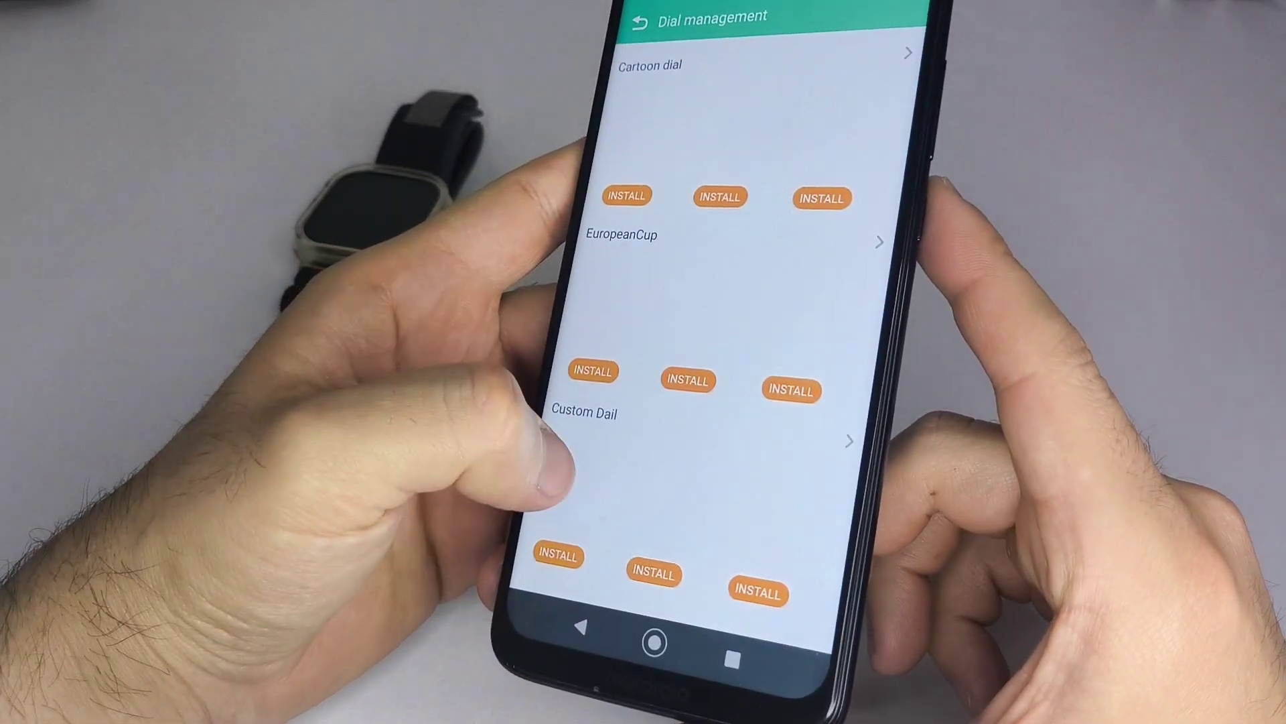